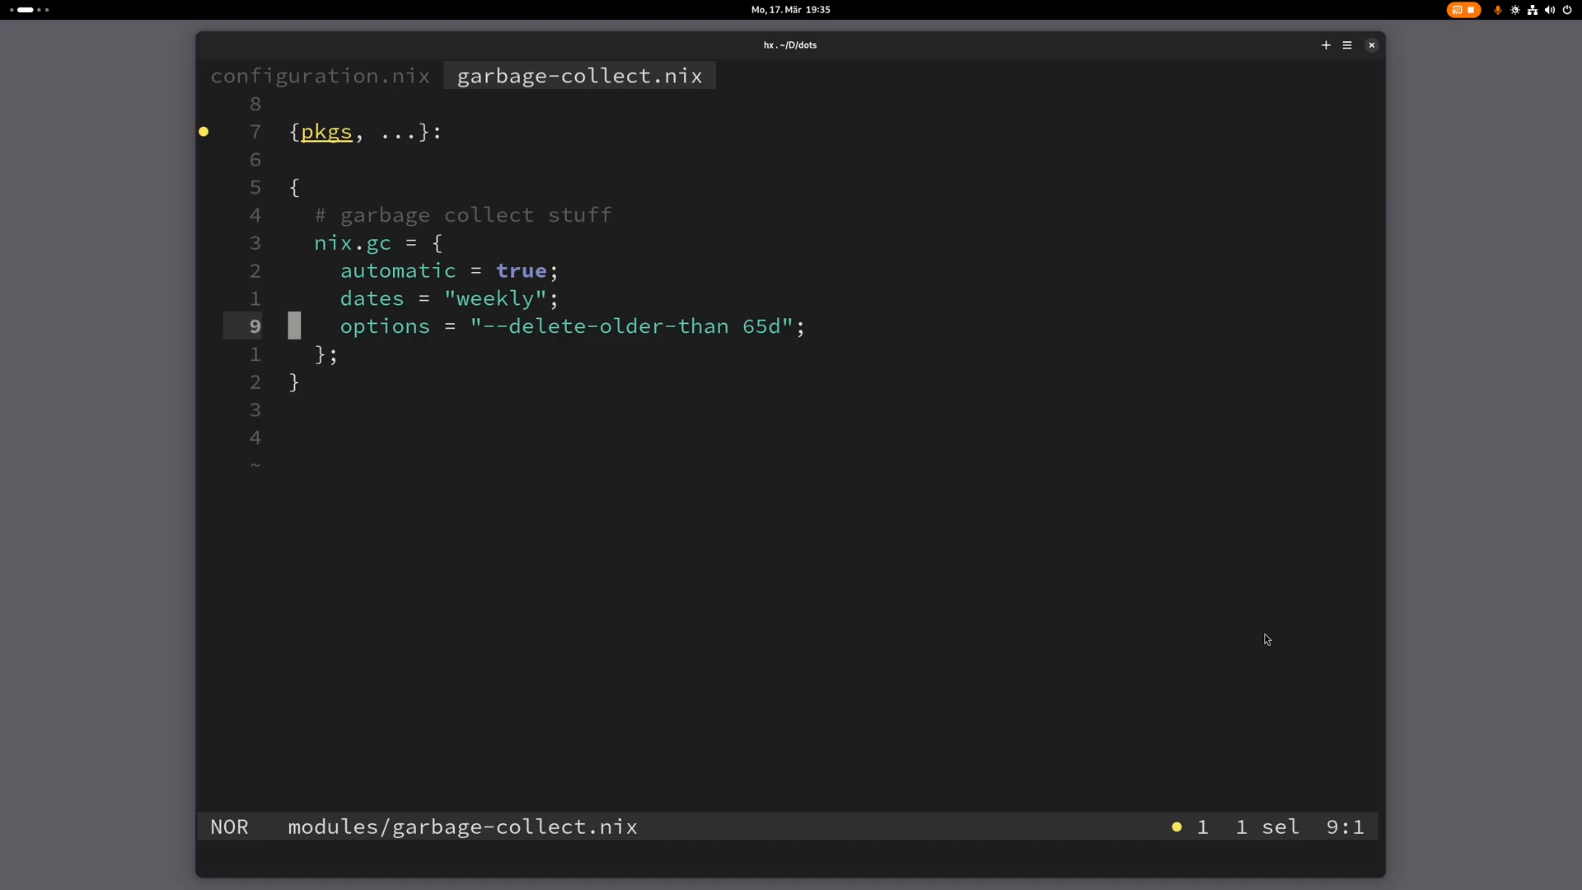
- Save the current position to the jump list with Ctrl-s and focus the editor
key(ctrl+s)
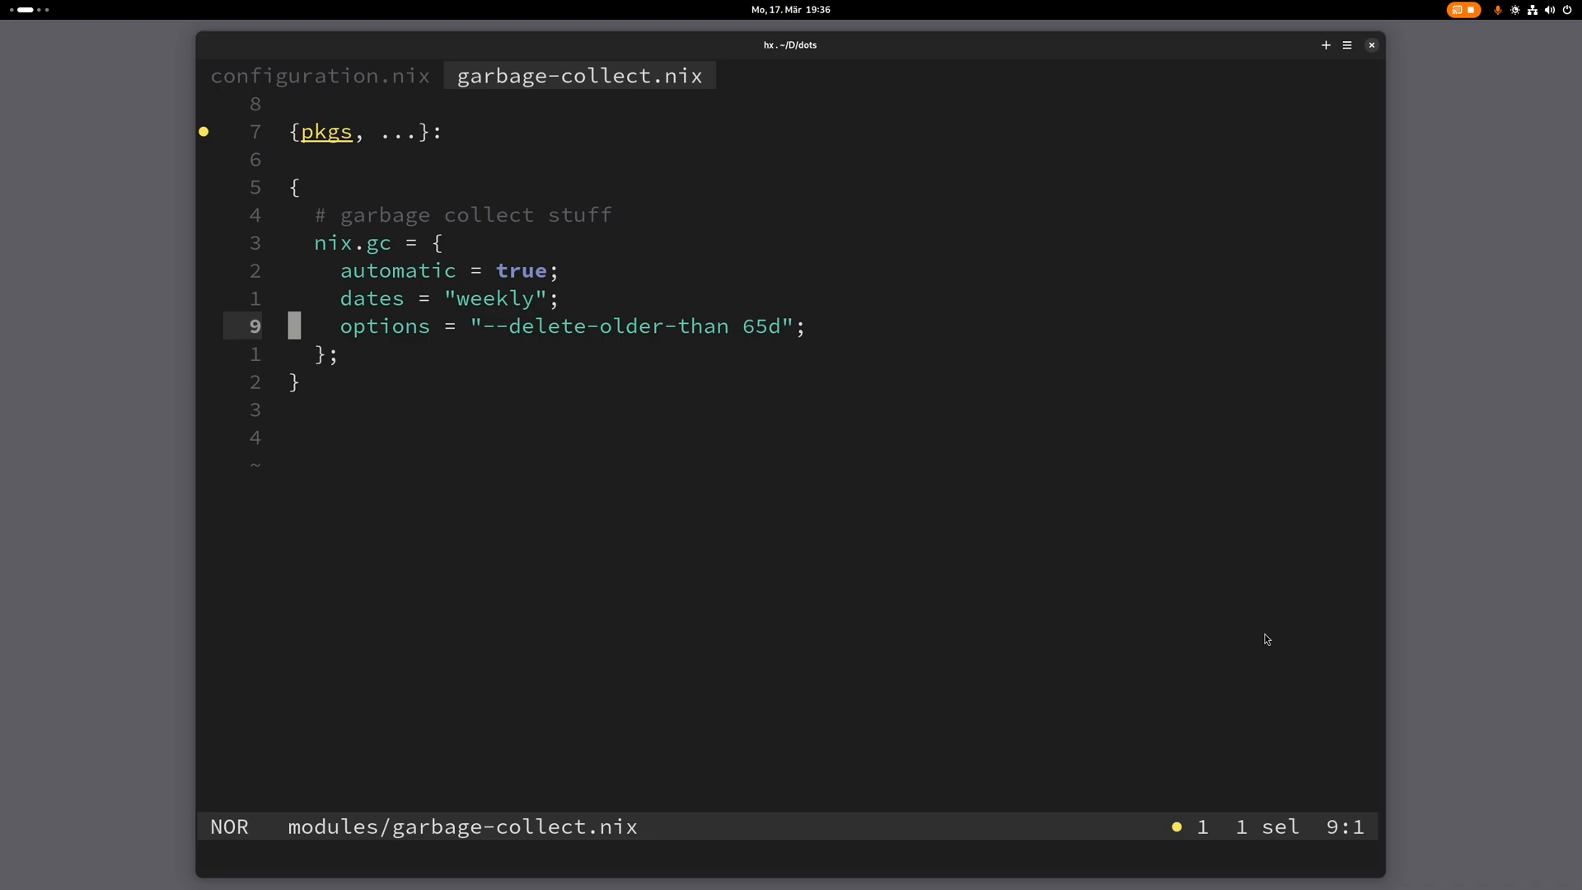
click(319, 74)
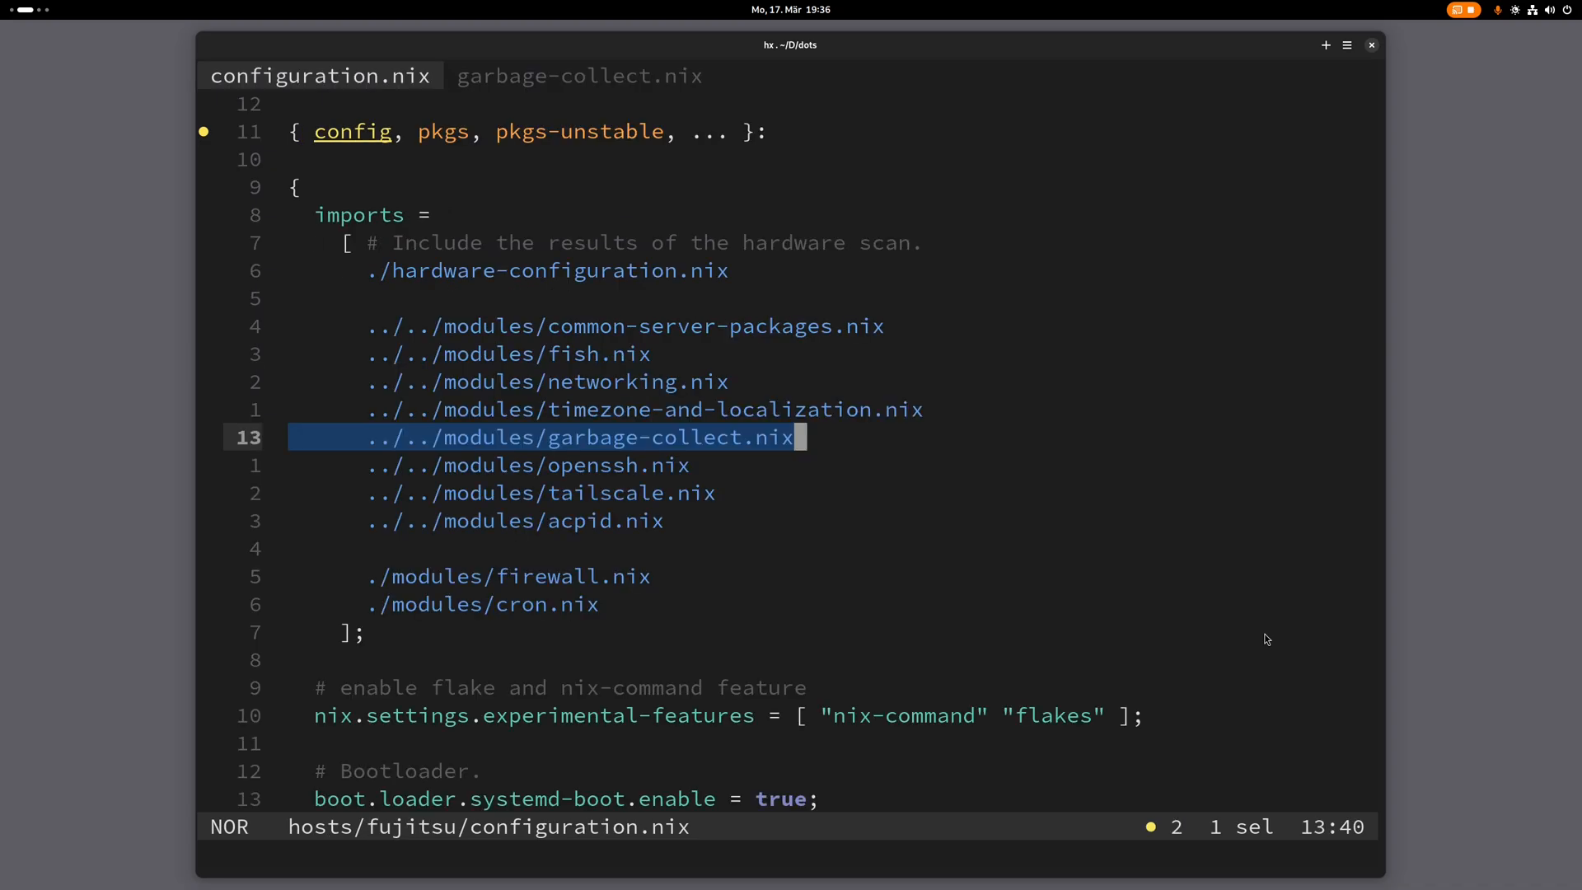
- Jump back to the configuration.nix import line, then forward to the nix.gc options line in garbage-collect.nix
key(ctrl+o)
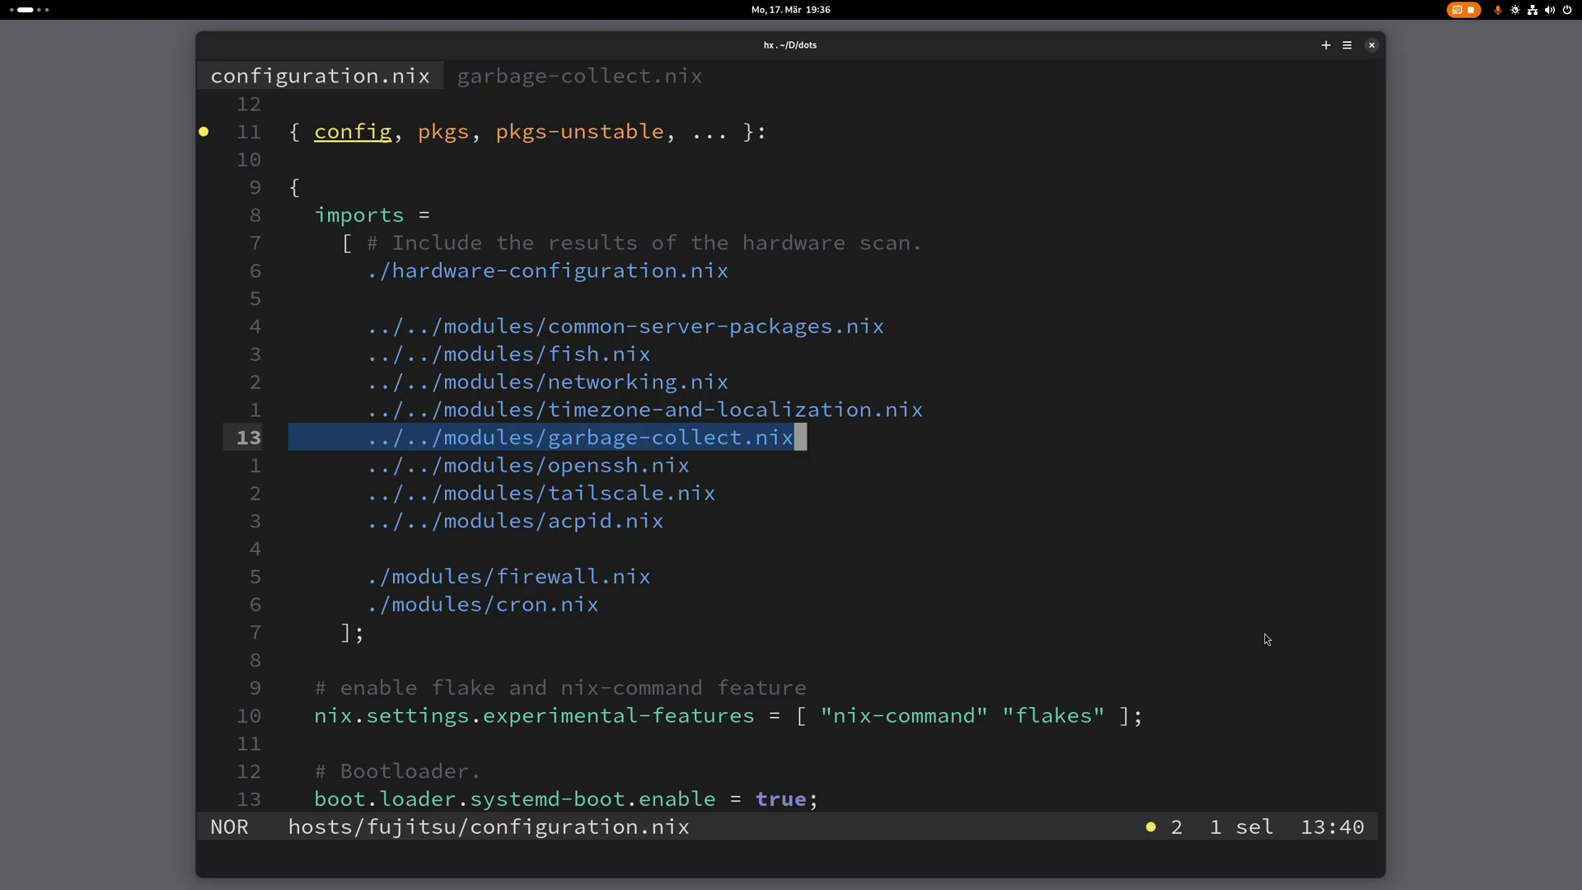
key(ctrl+i)
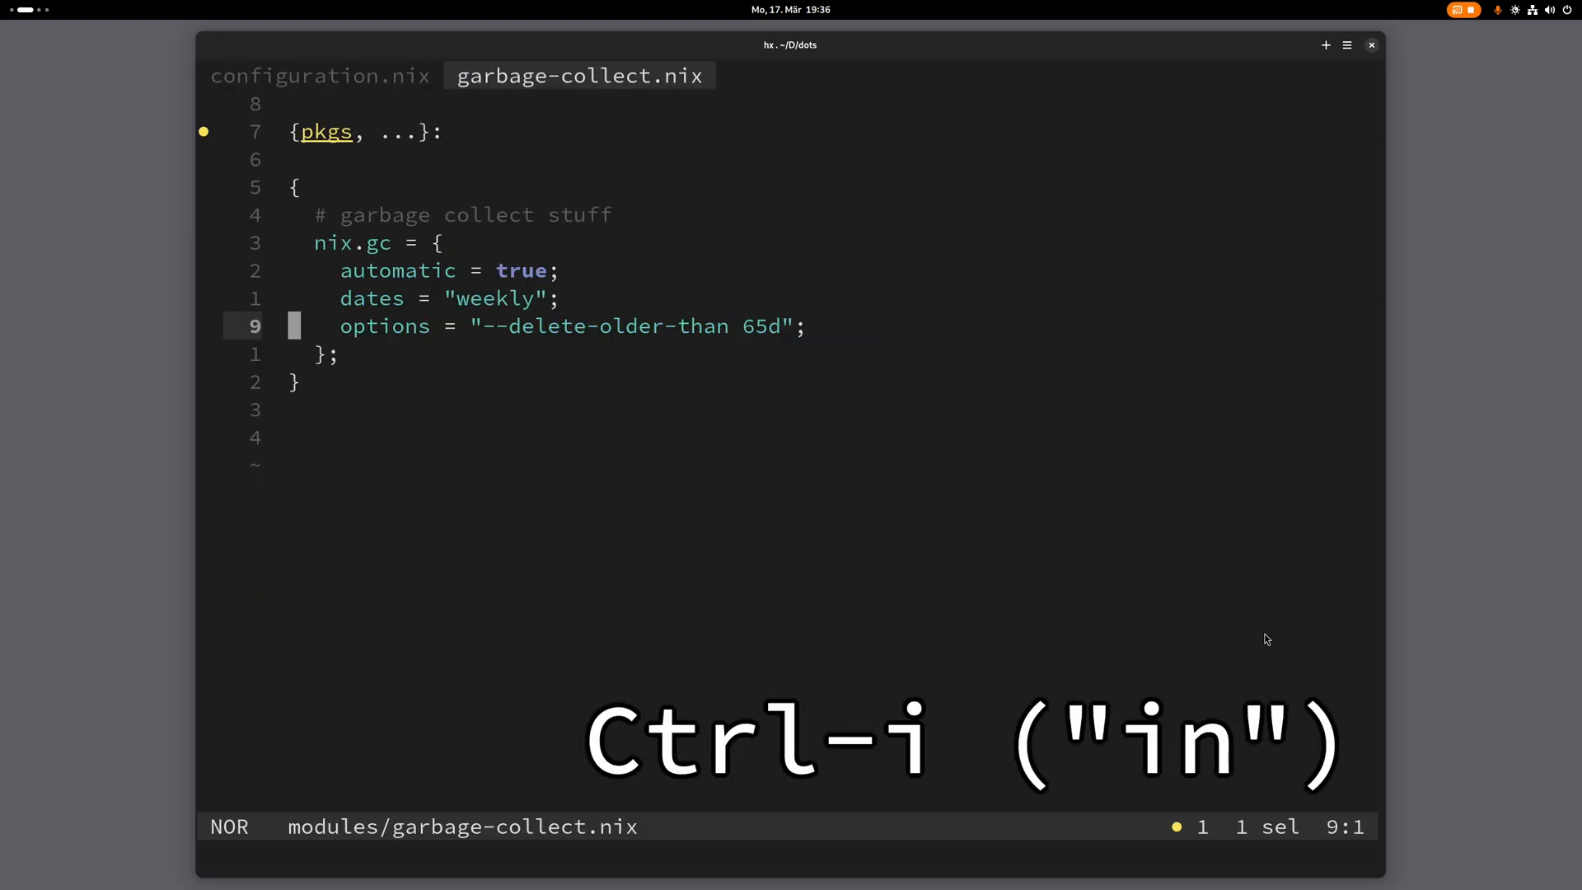